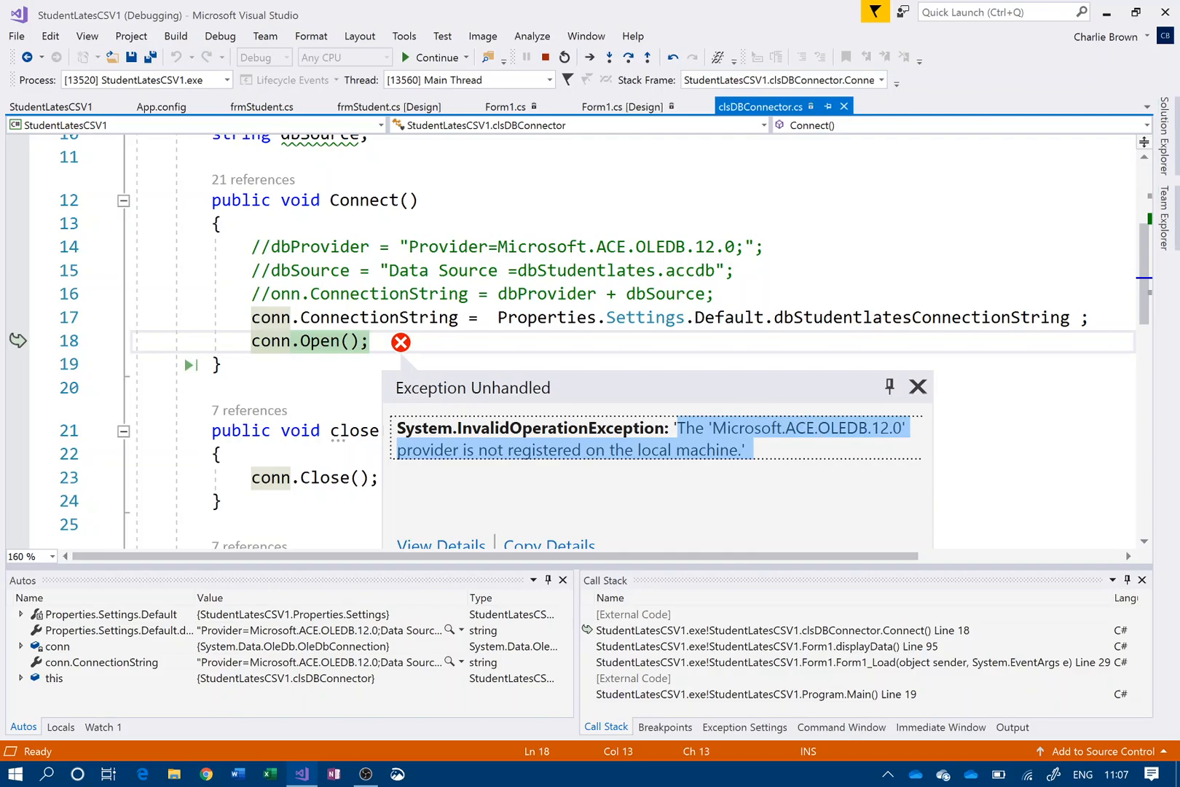
pyautogui.moveTo(636, 454)
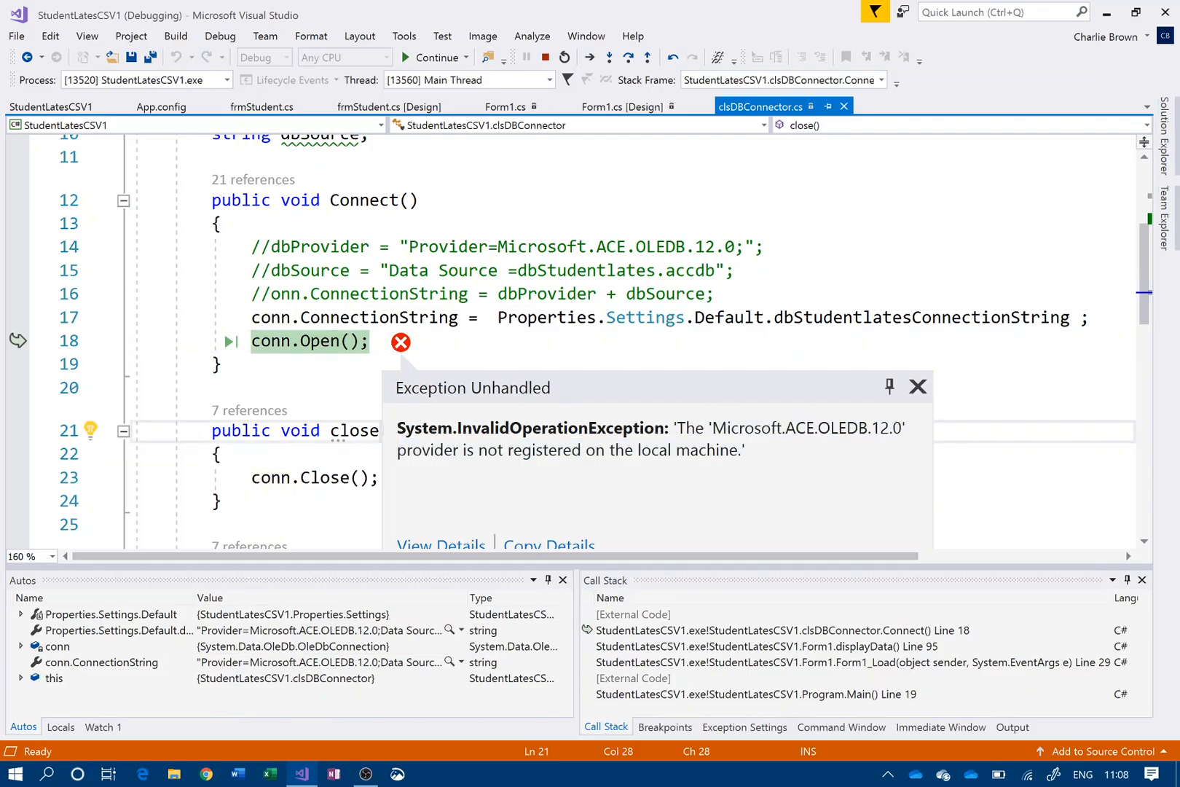
pyautogui.moveTo(269, 774)
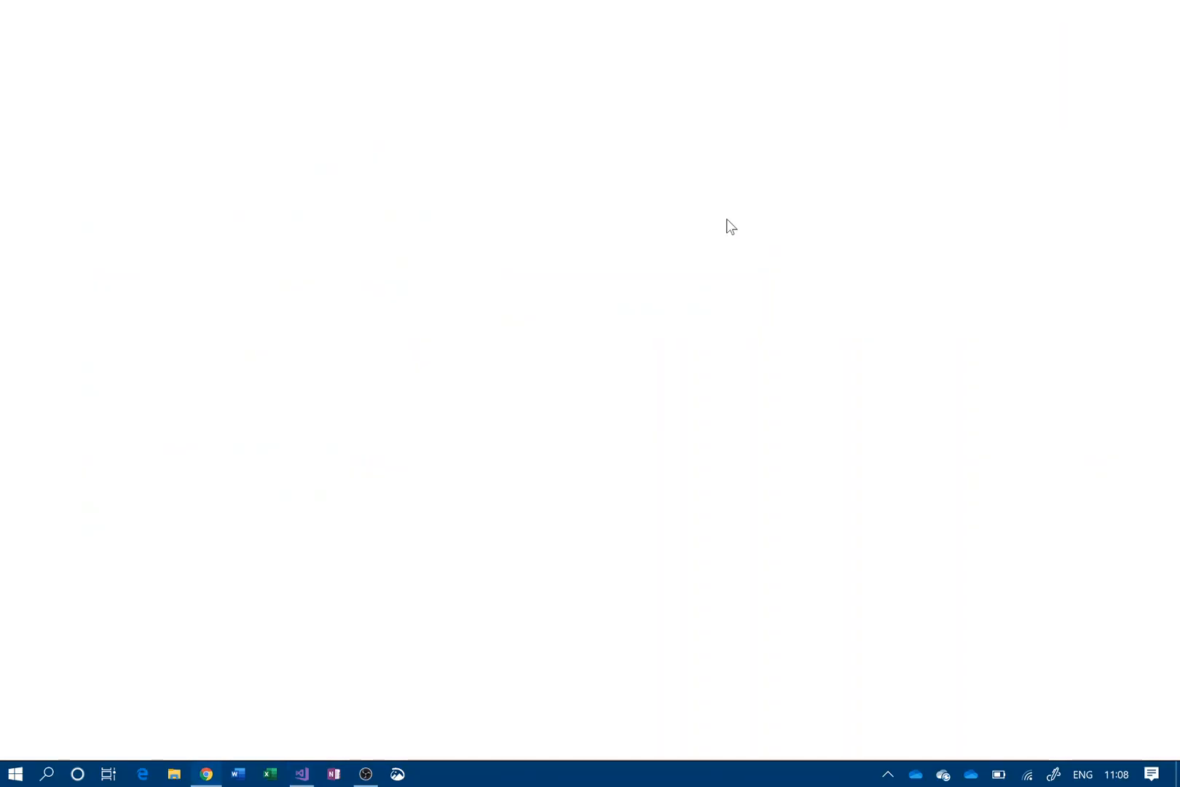
# Step: Search Chrome for 'access database engine' and open Microsoft's 2016 Redistributable download page
pyautogui.click(206, 773)
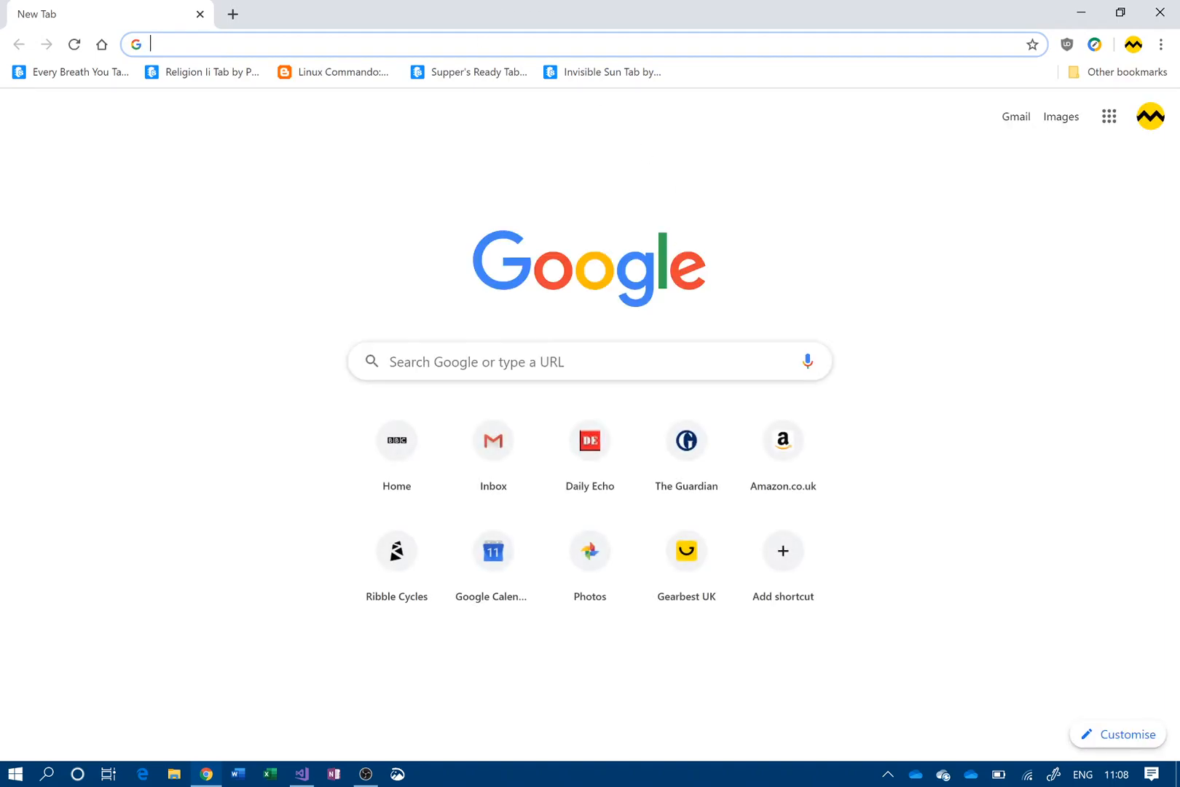
pyautogui.write('access')
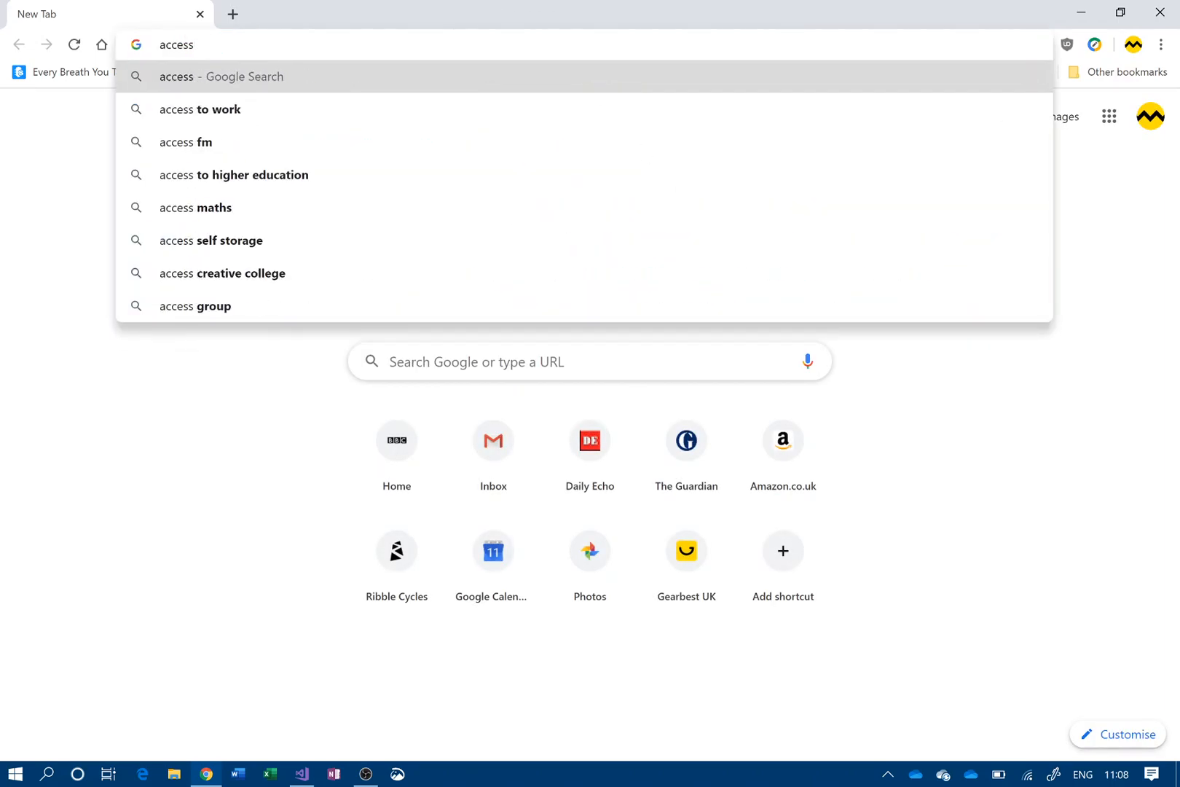
pyautogui.write('database')
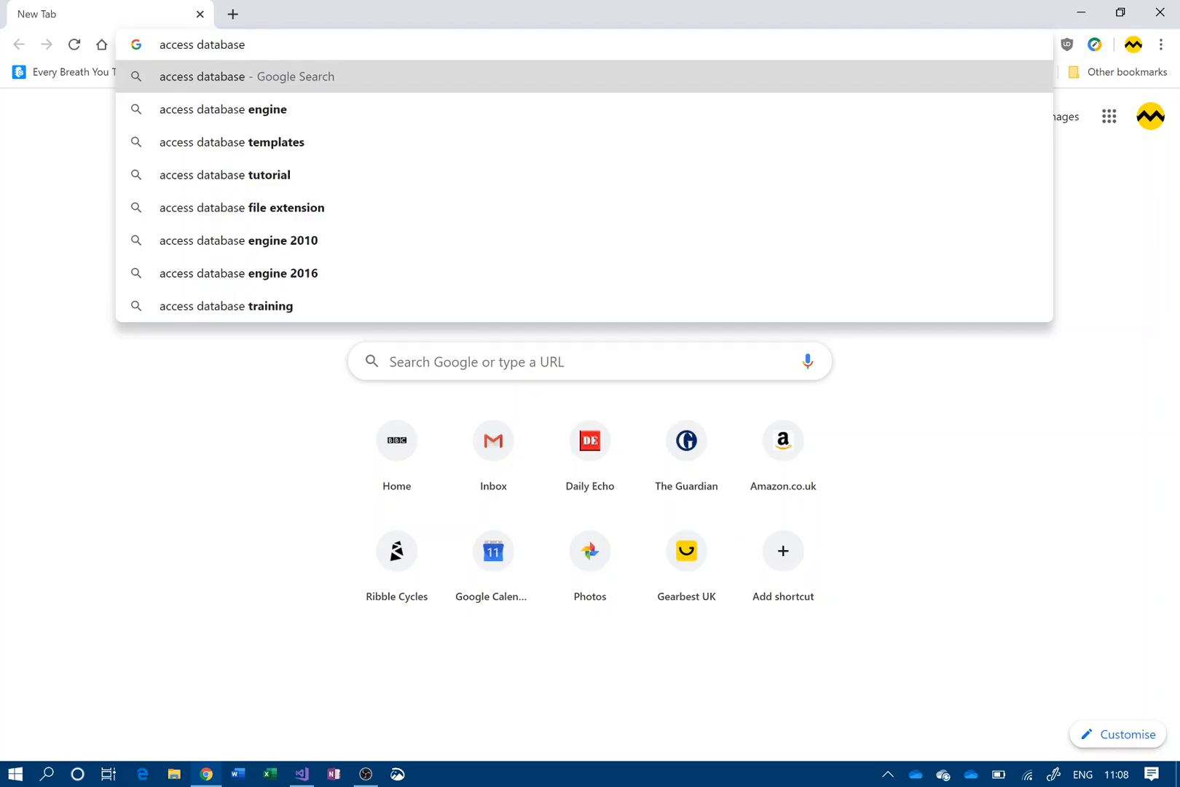
pyautogui.click(223, 109)
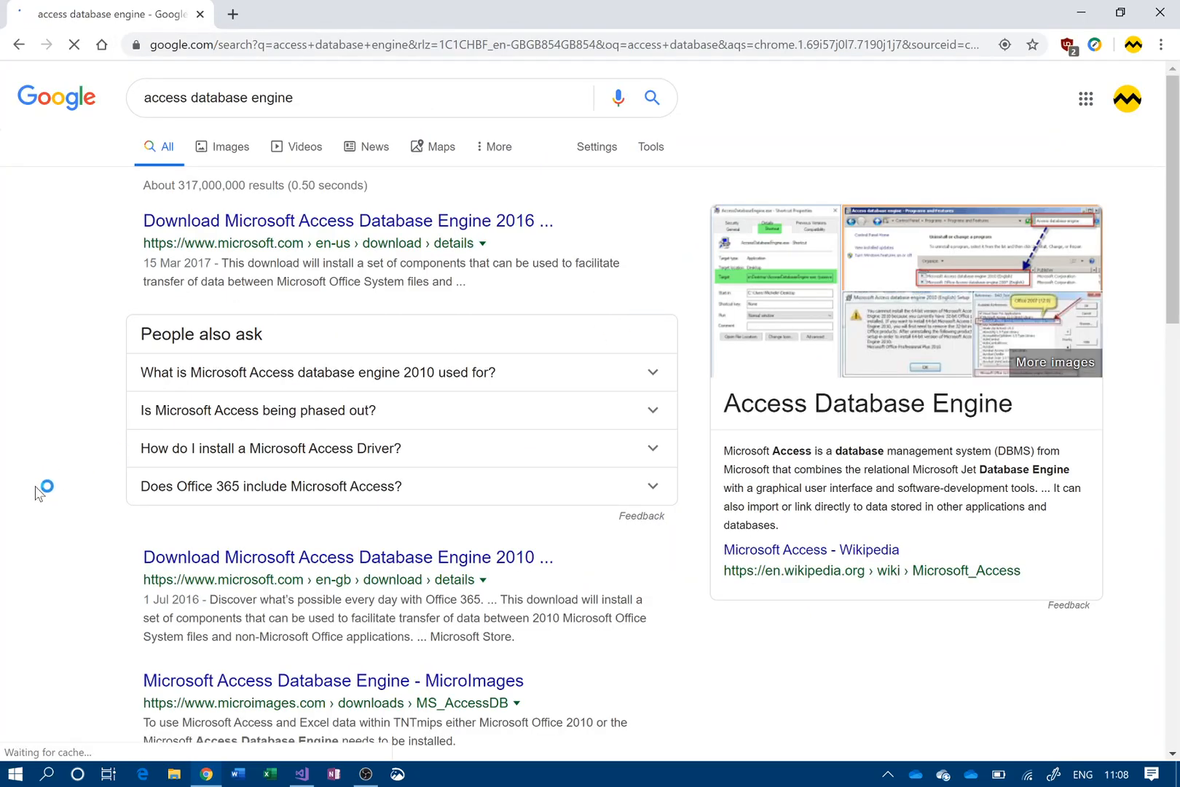
pyautogui.scroll(-3)
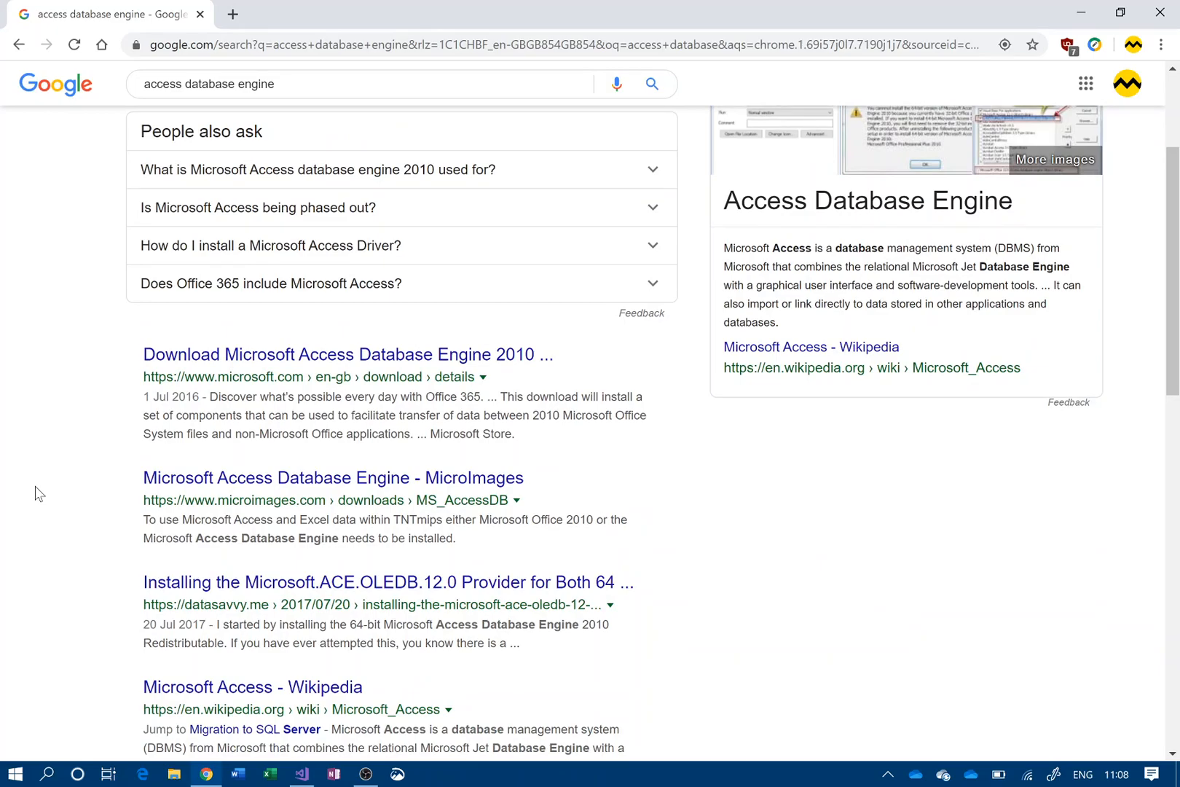
pyautogui.scroll(3)
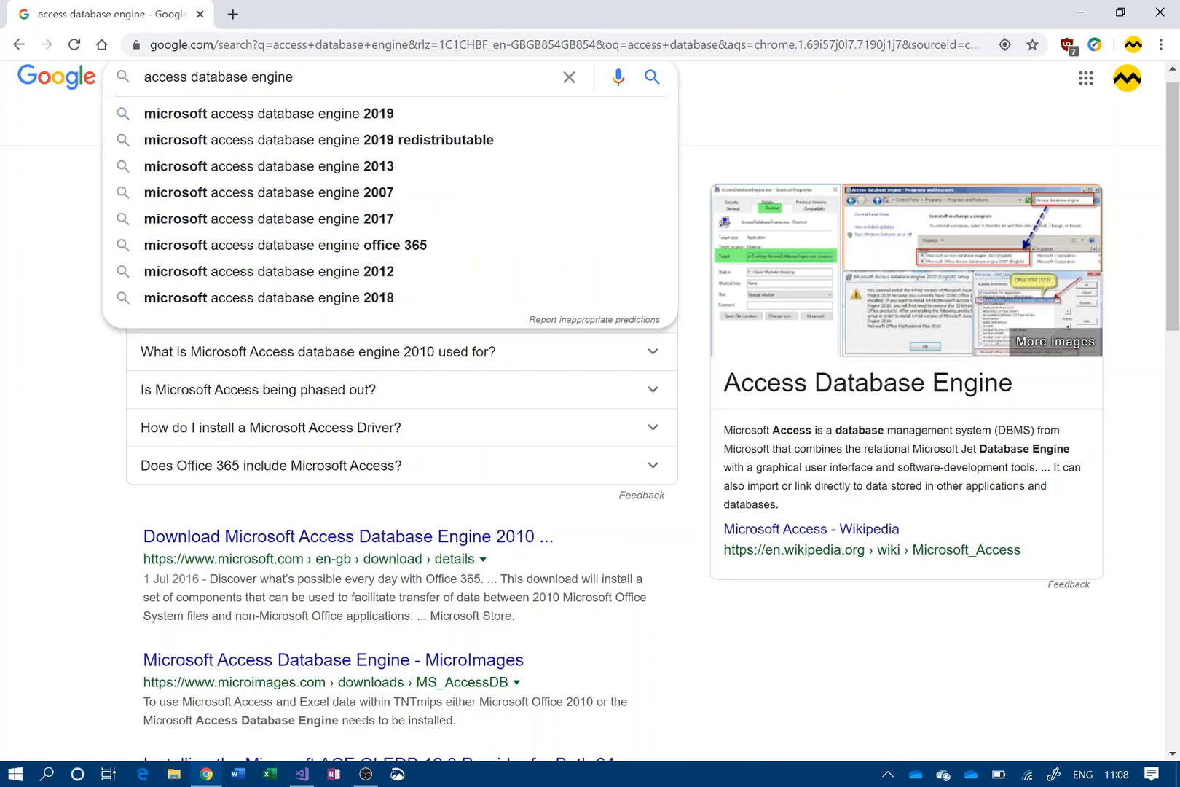
pyautogui.write('2')
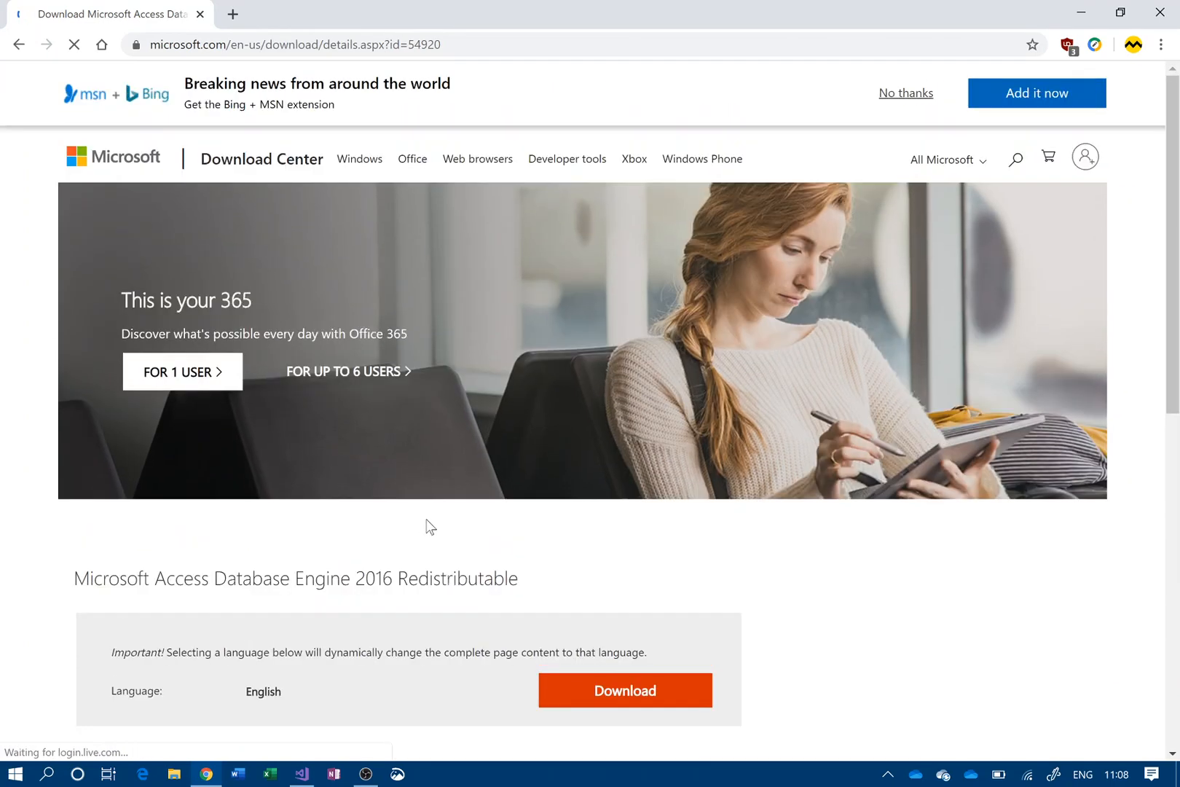
# Step: Scroll the download page and press Download to show the 32-bit and X64 installer choices
pyautogui.scroll(-3)
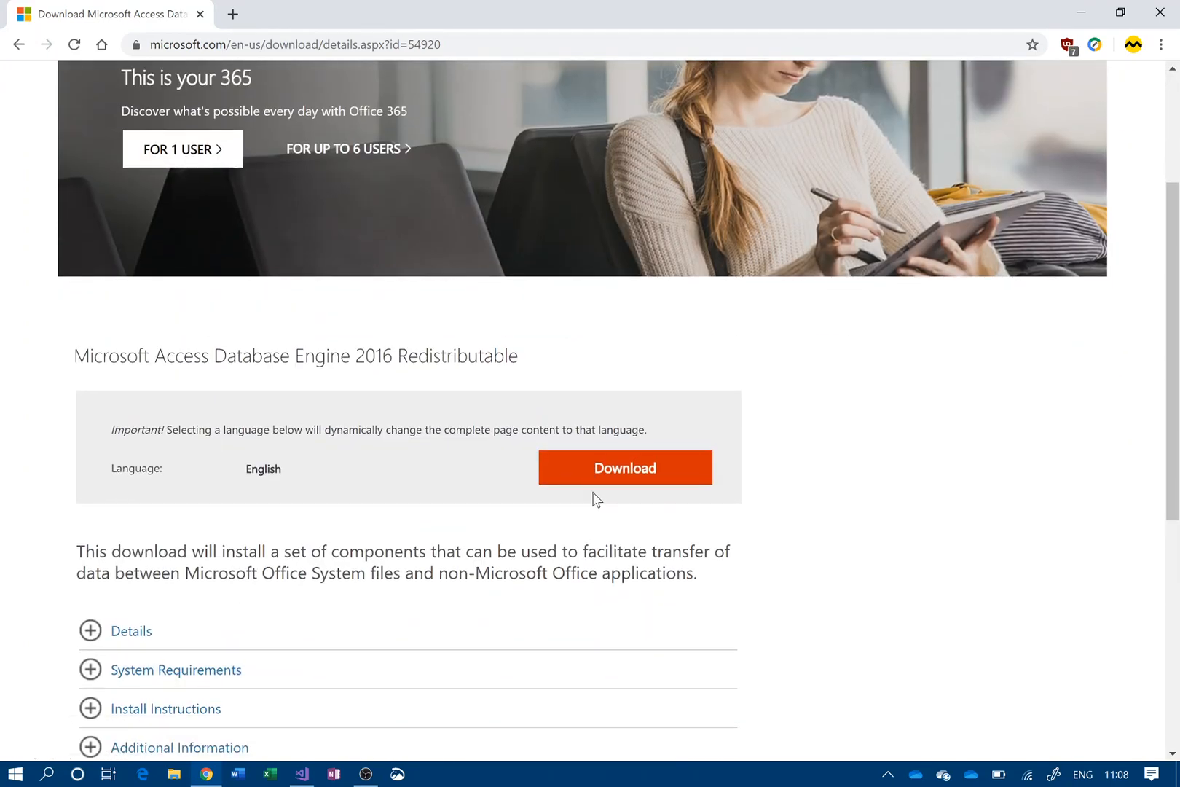
pyautogui.click(624, 467)
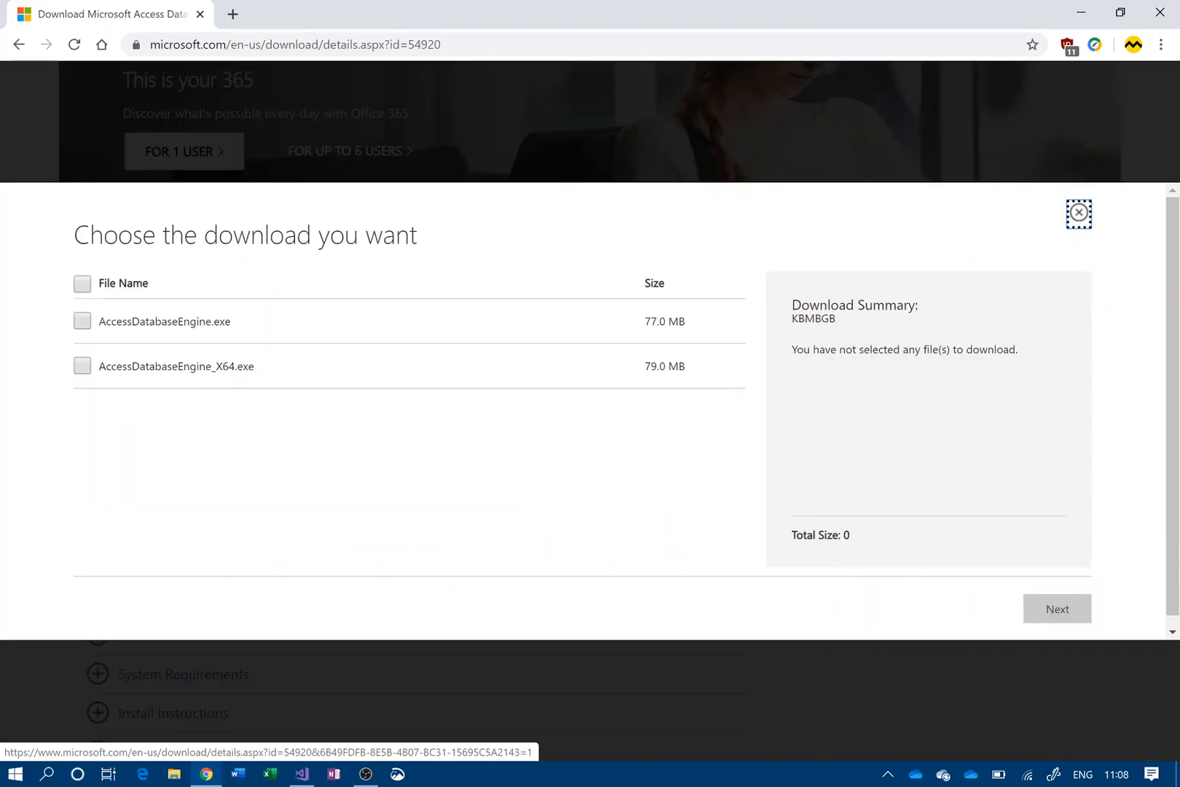
pyautogui.moveTo(777, 560)
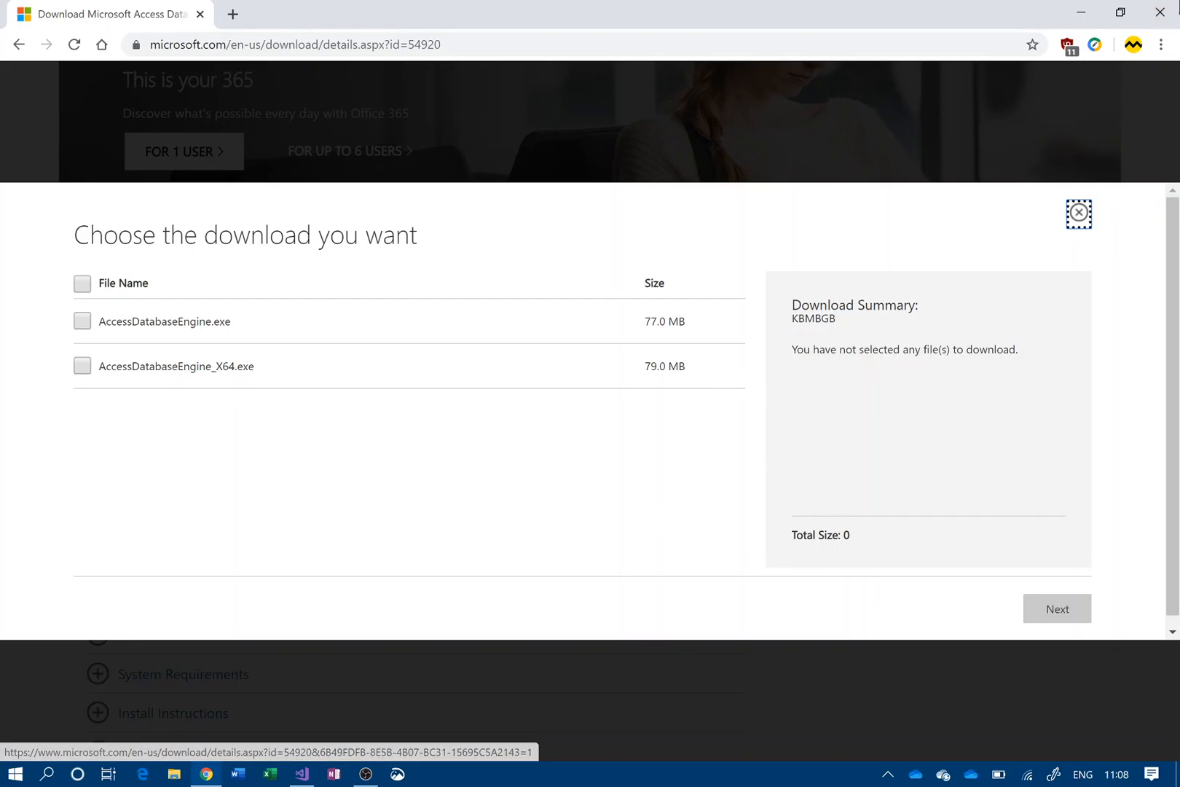
pyautogui.moveTo(1081, 13)
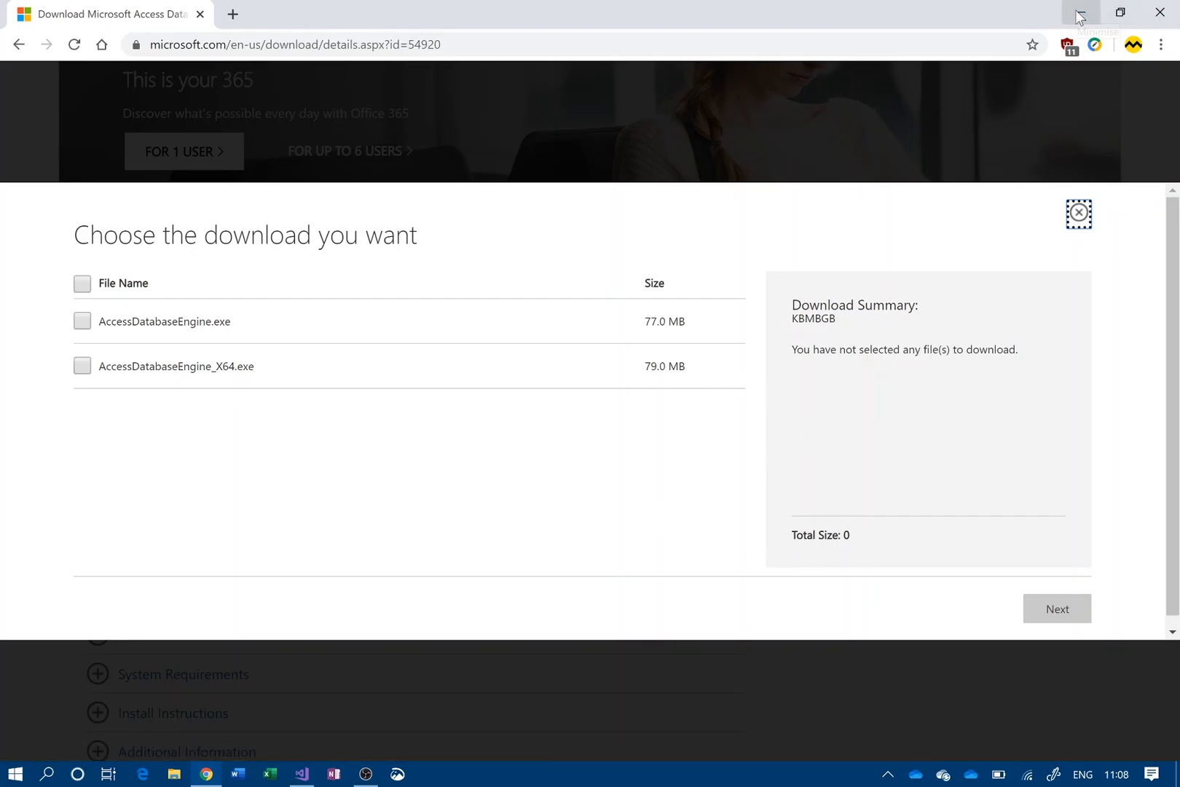
pyautogui.moveTo(1160, 13)
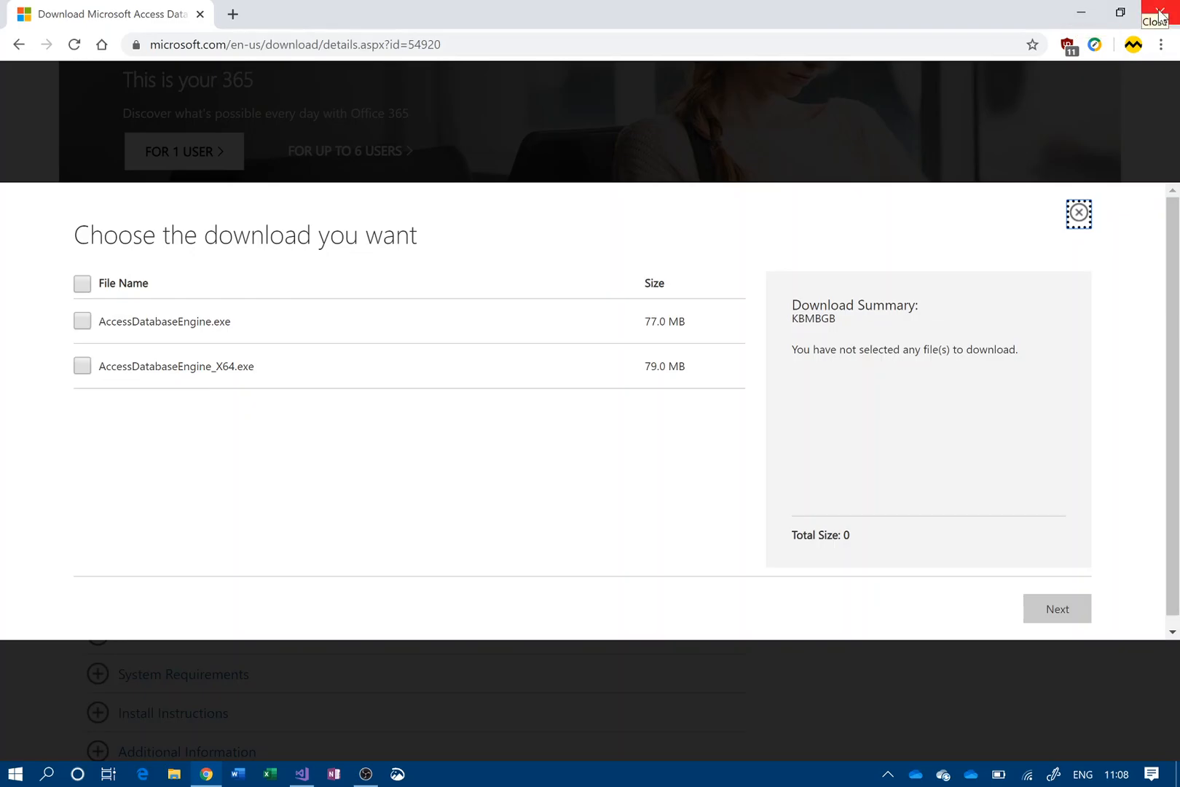
# Step: Close Chrome, open StudentLatesCSV1 Properties from the Project menu, and stop debugging
pyautogui.click(1162, 14)
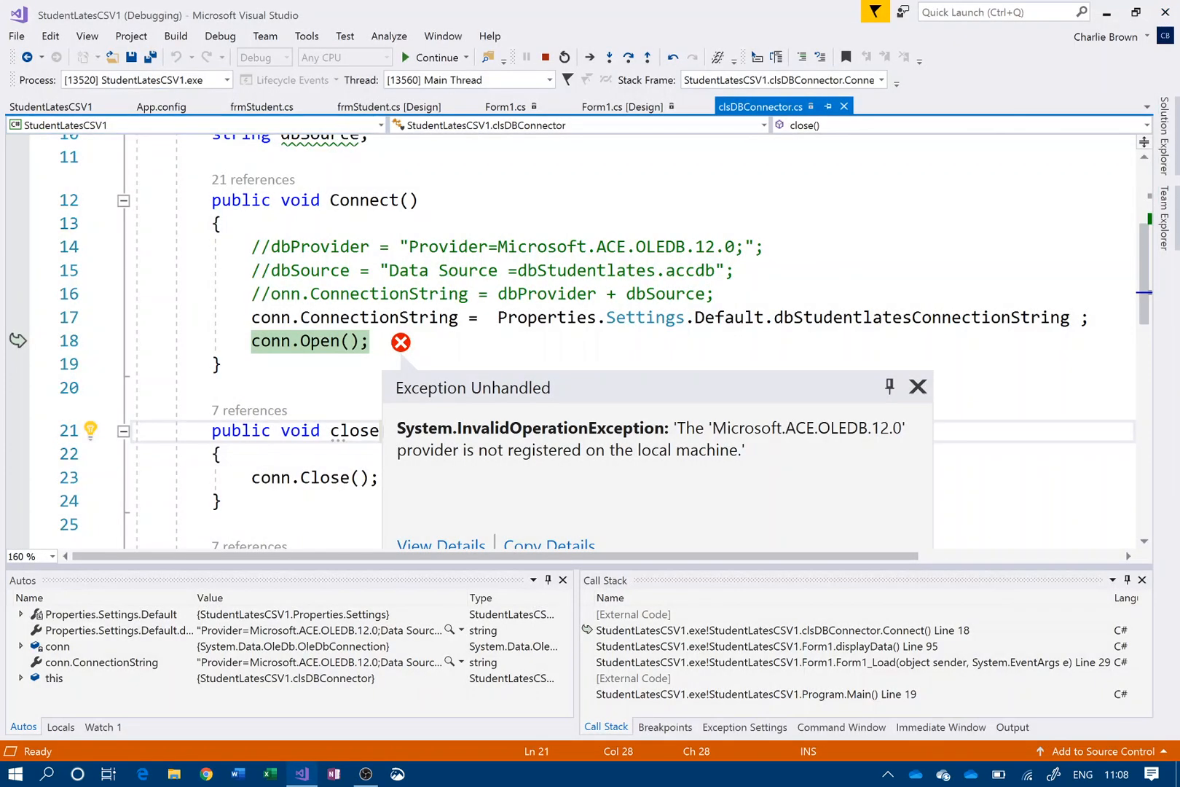
pyautogui.moveTo(129, 35)
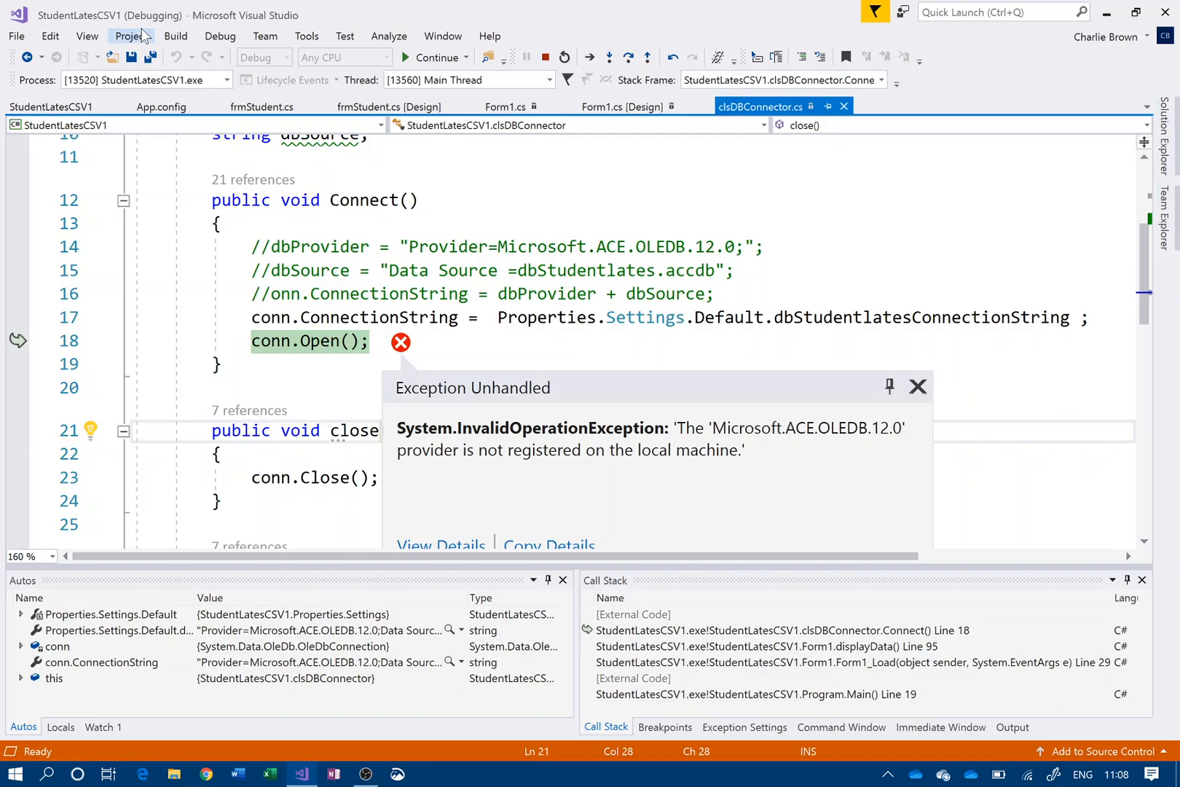
pyautogui.click(130, 36)
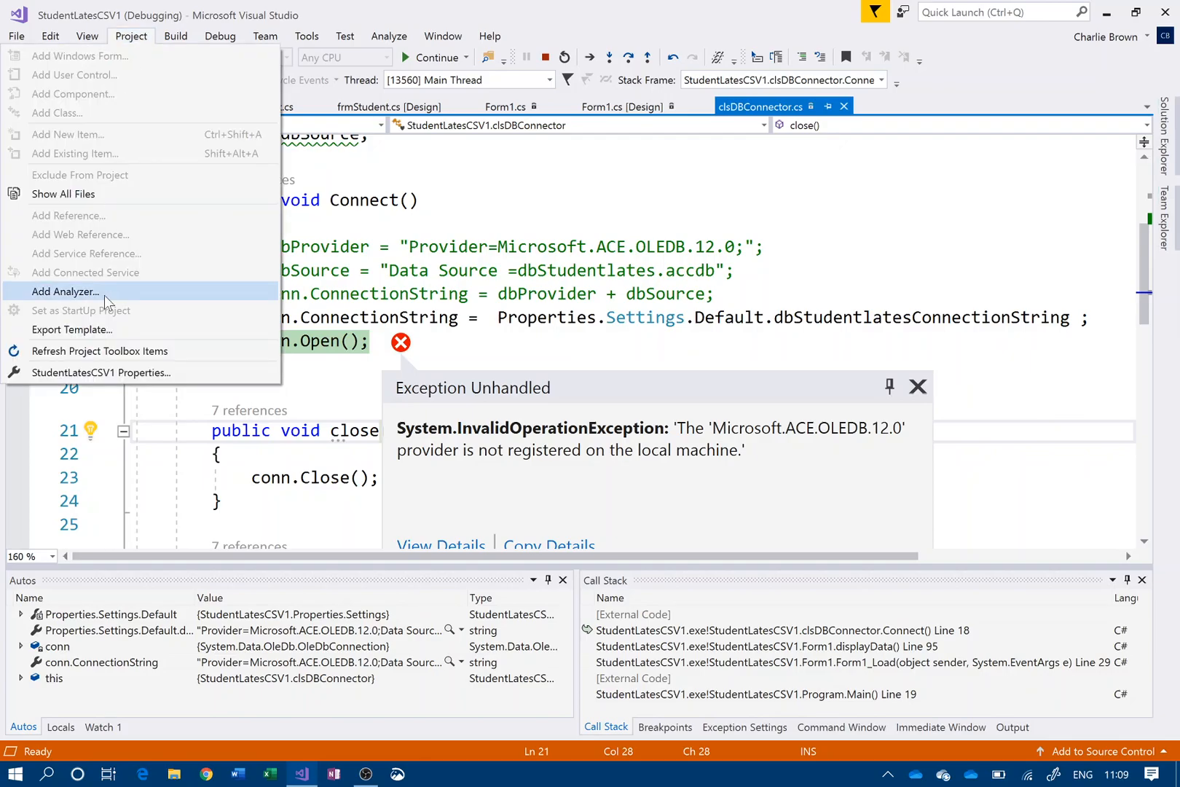
pyautogui.click(101, 372)
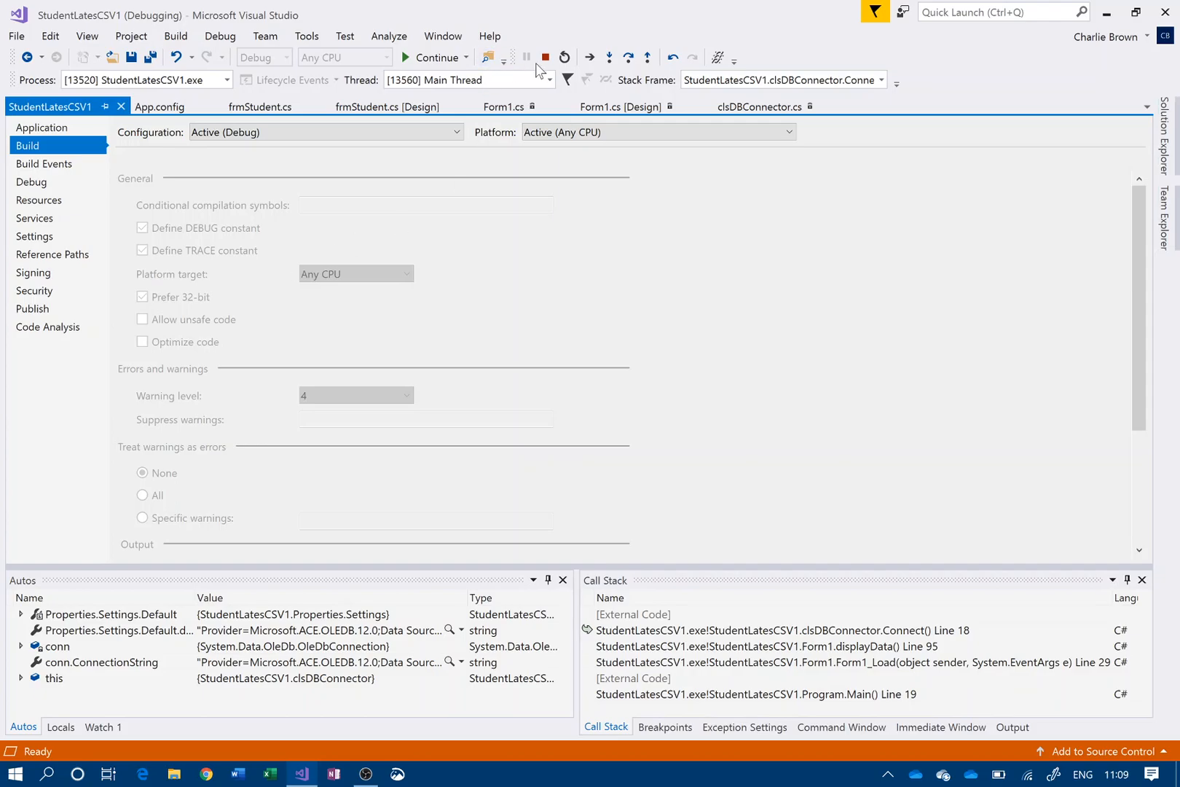
pyautogui.click(545, 58)
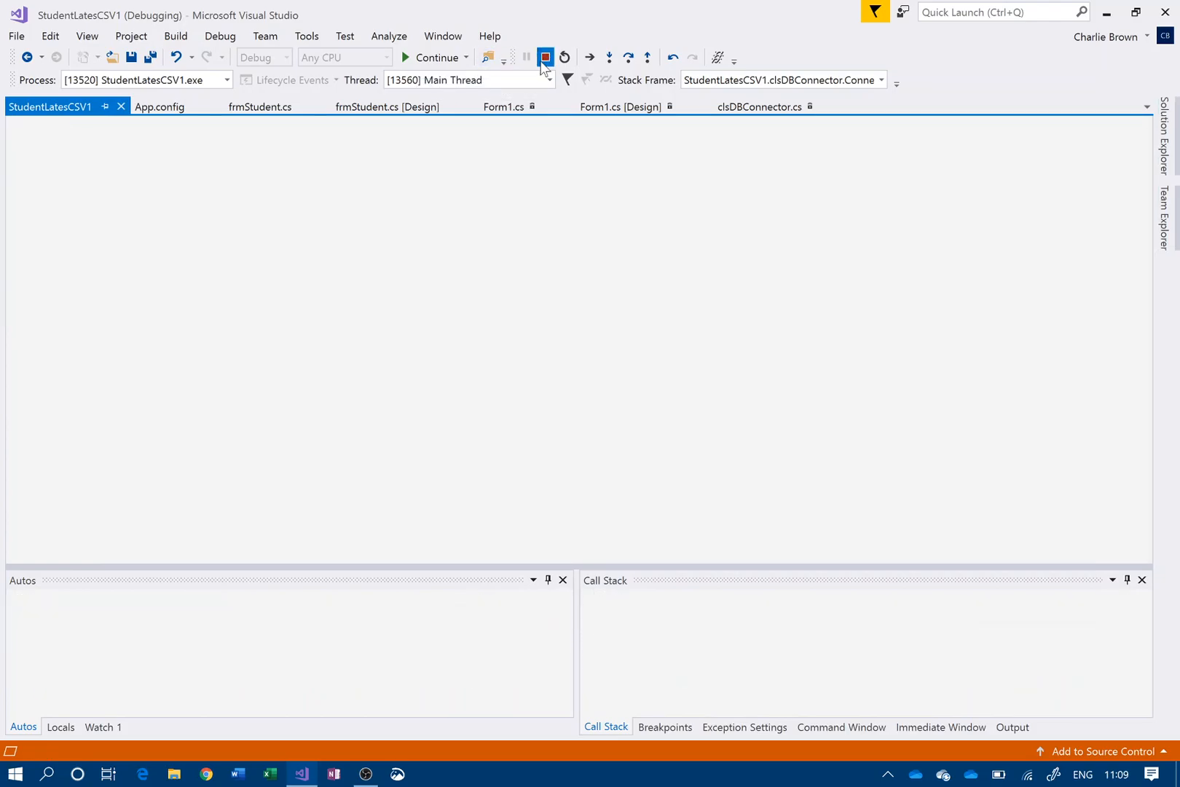
# Step: Set the project's Platform target to x64
pyautogui.click(545, 58)
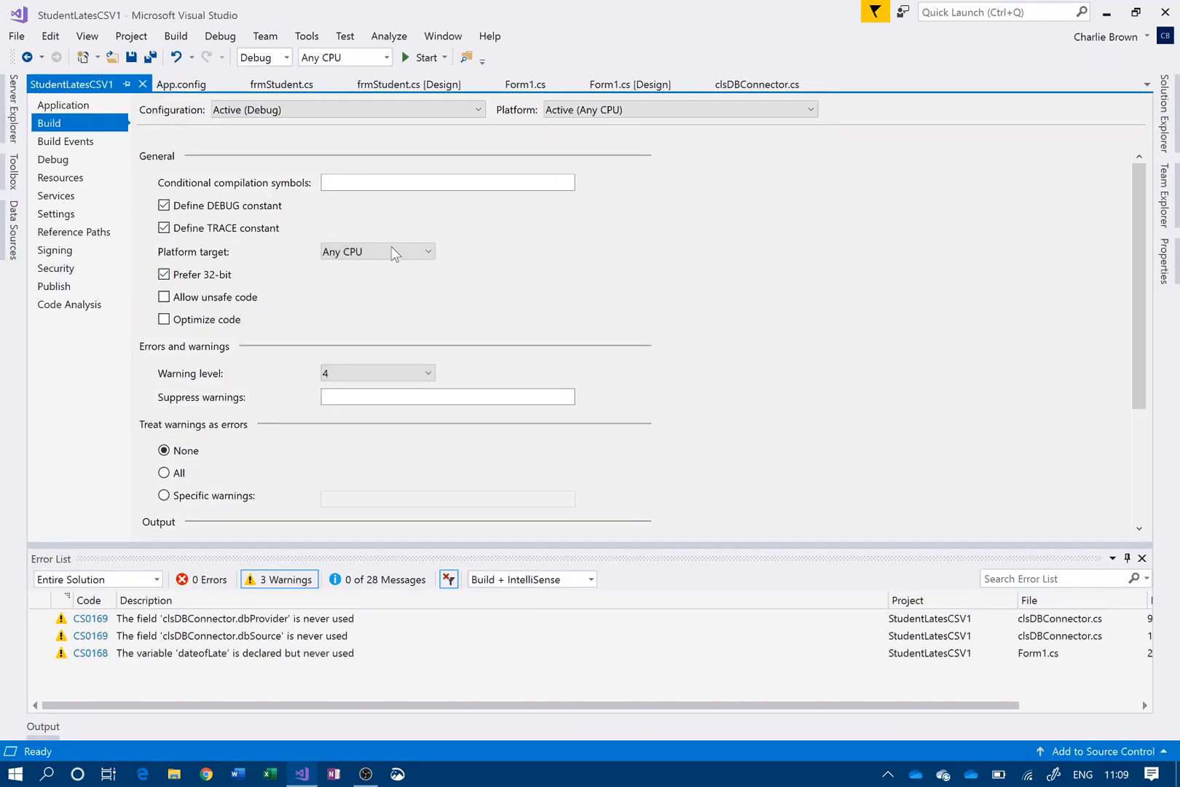
pyautogui.click(377, 251)
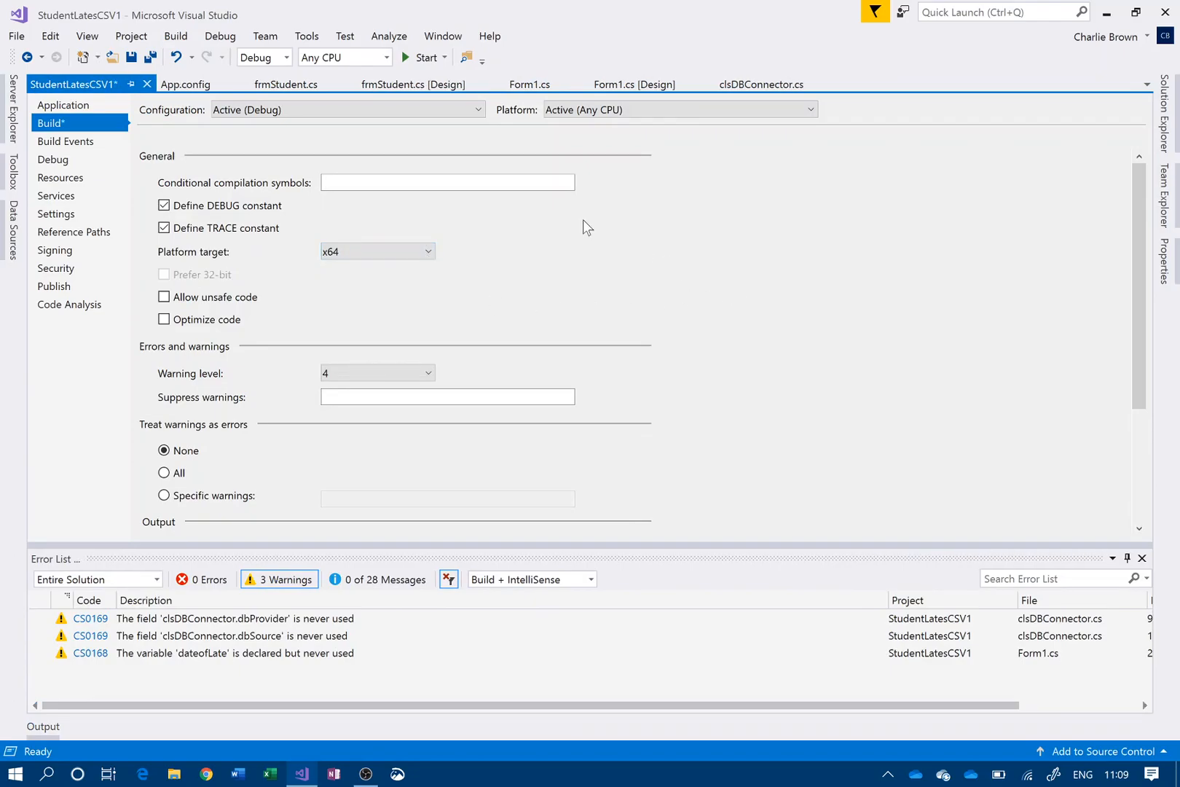
# Step: Run the app, confirm Form1 shows the student and lates data, then close it
pyautogui.click(421, 58)
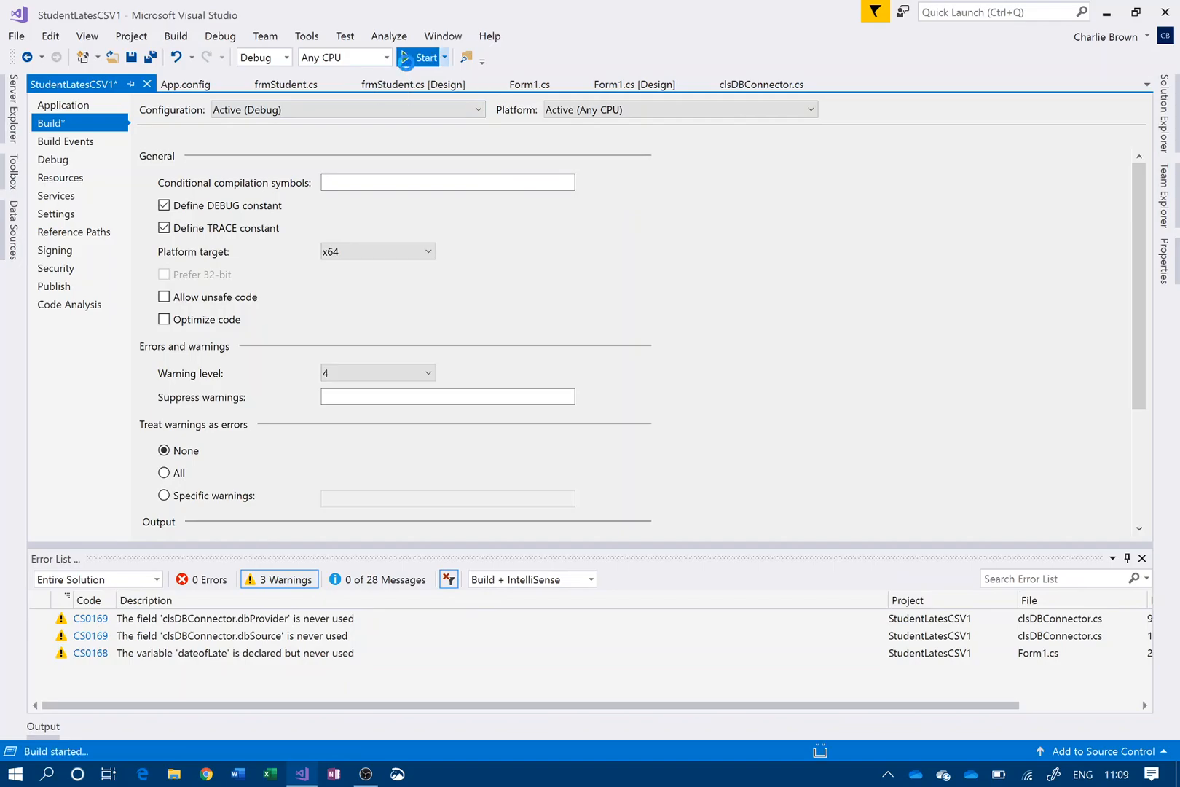
pyautogui.click(419, 57)
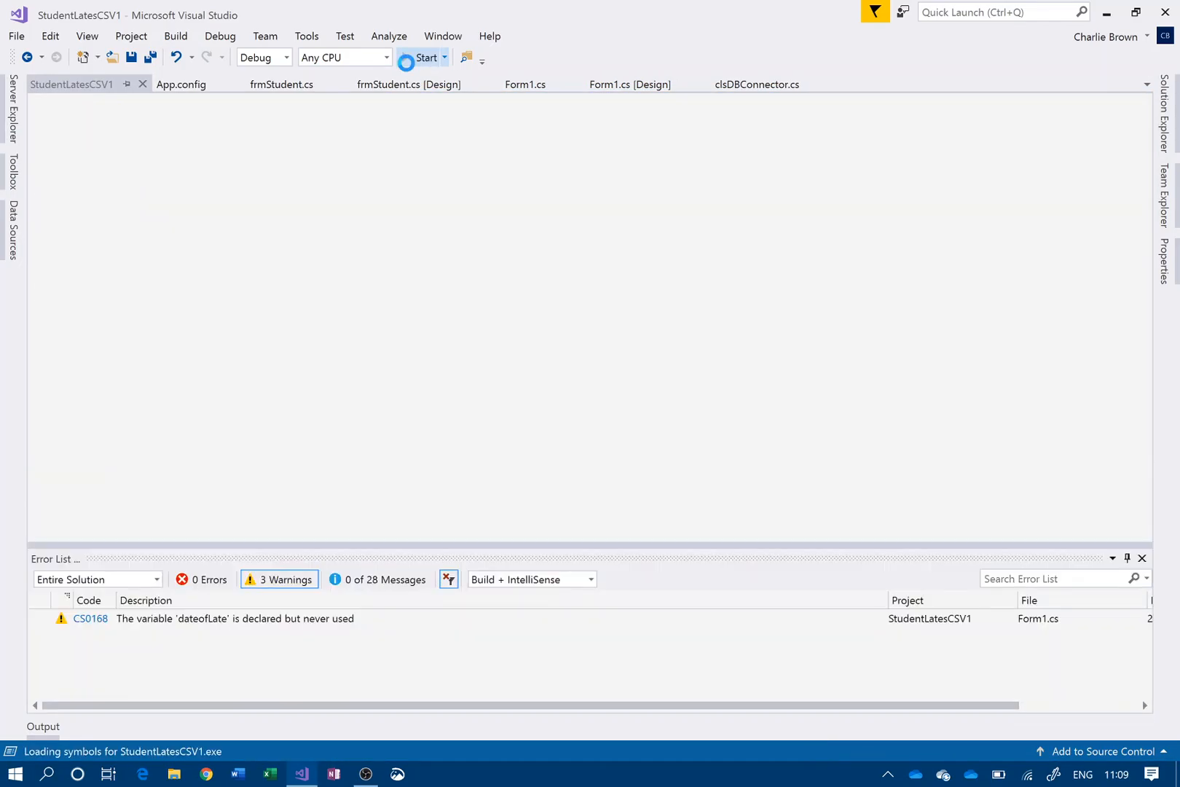
pyautogui.click(423, 57)
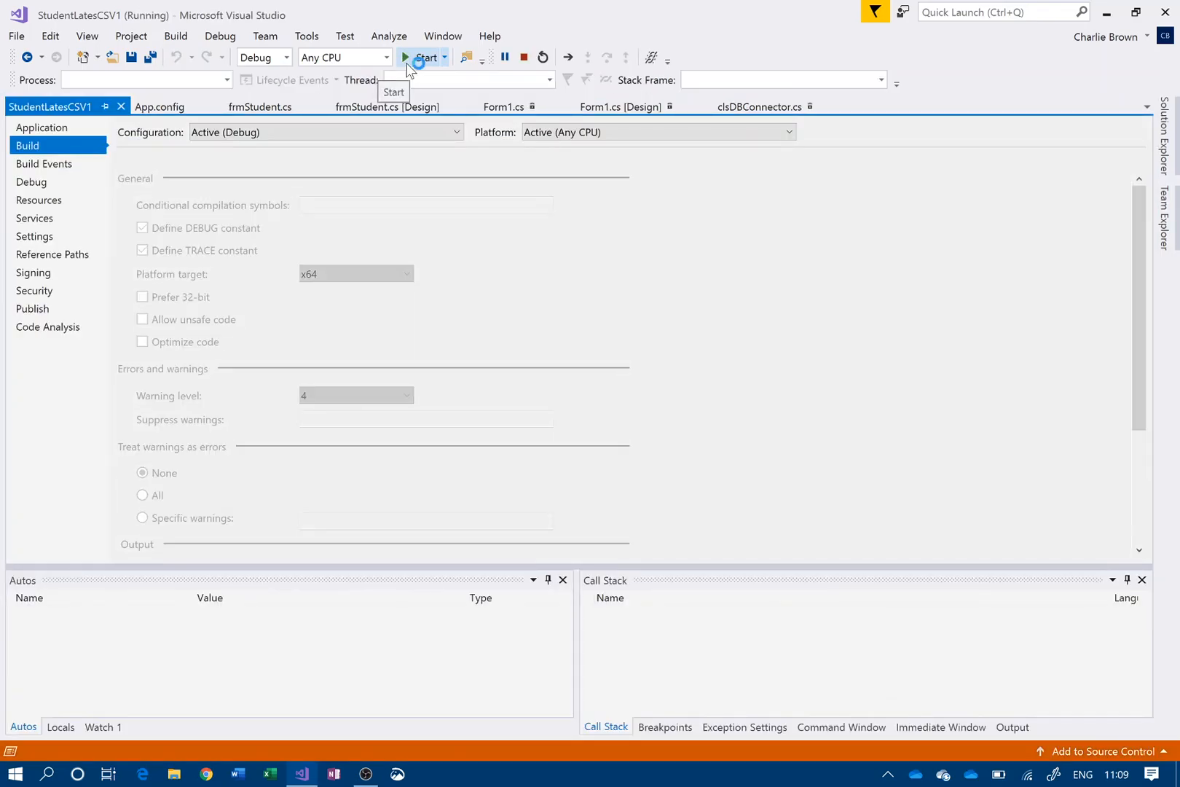
pyautogui.click(423, 58)
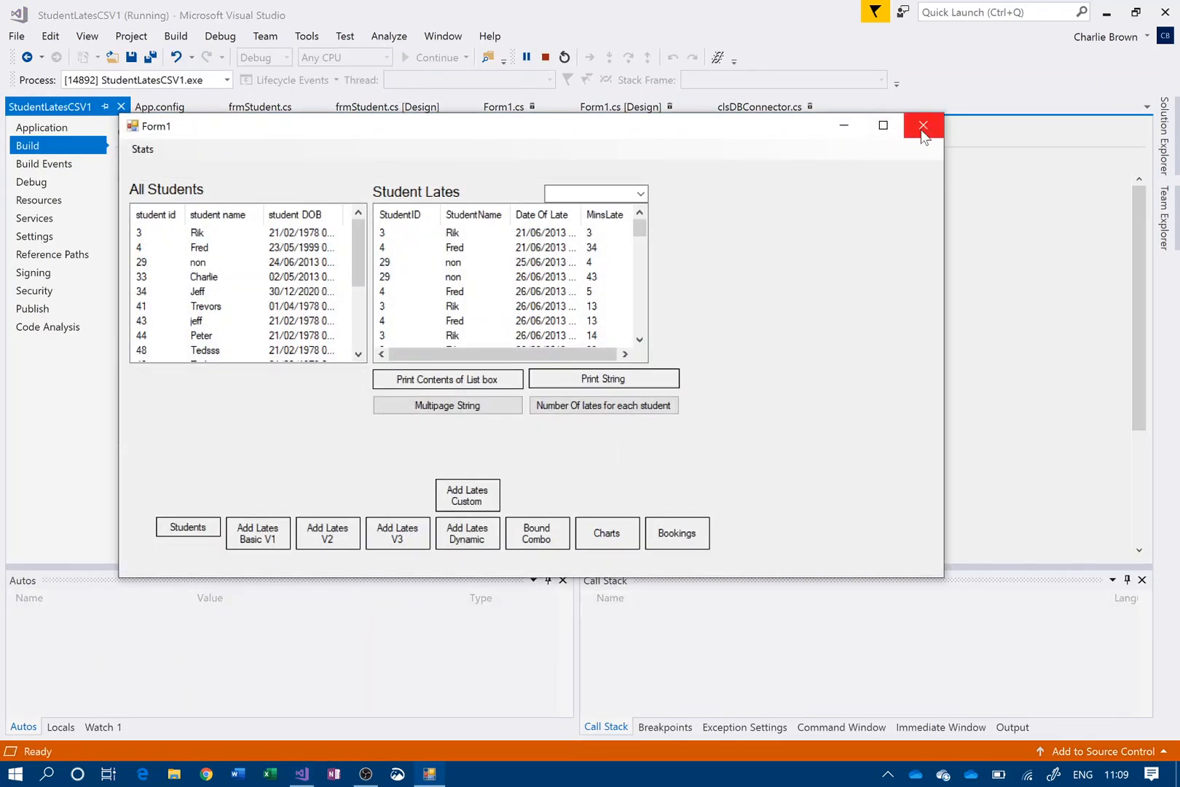
pyautogui.click(923, 126)
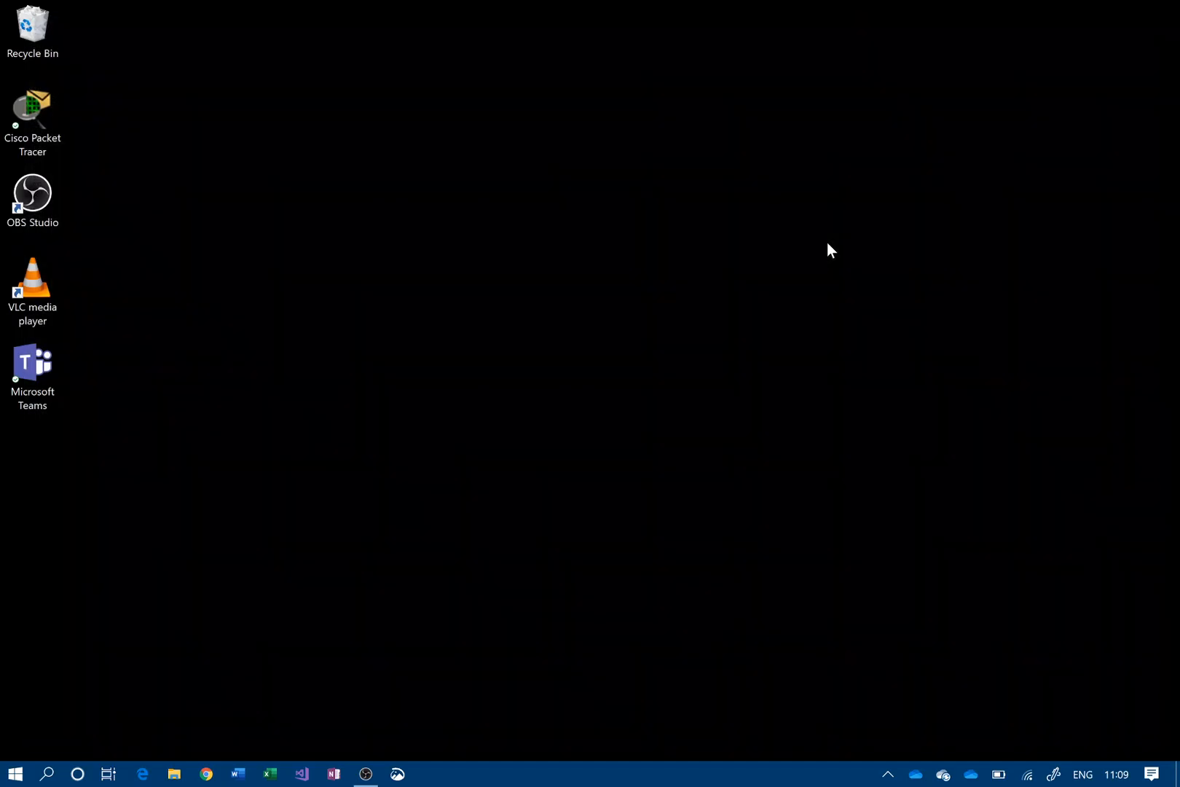
pyautogui.moveTo(551, 355)
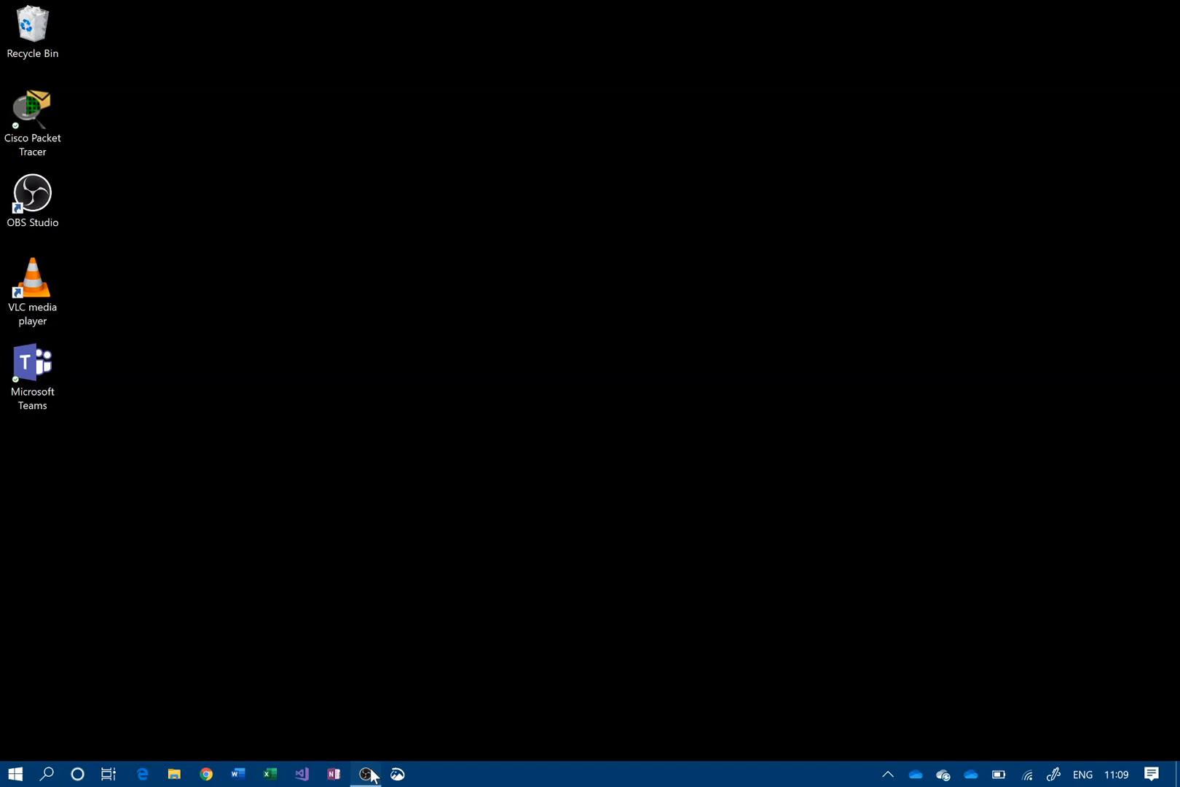
# Step: Bring the OBS Studio window up from the taskbar, ready to stop recording
pyautogui.click(366, 774)
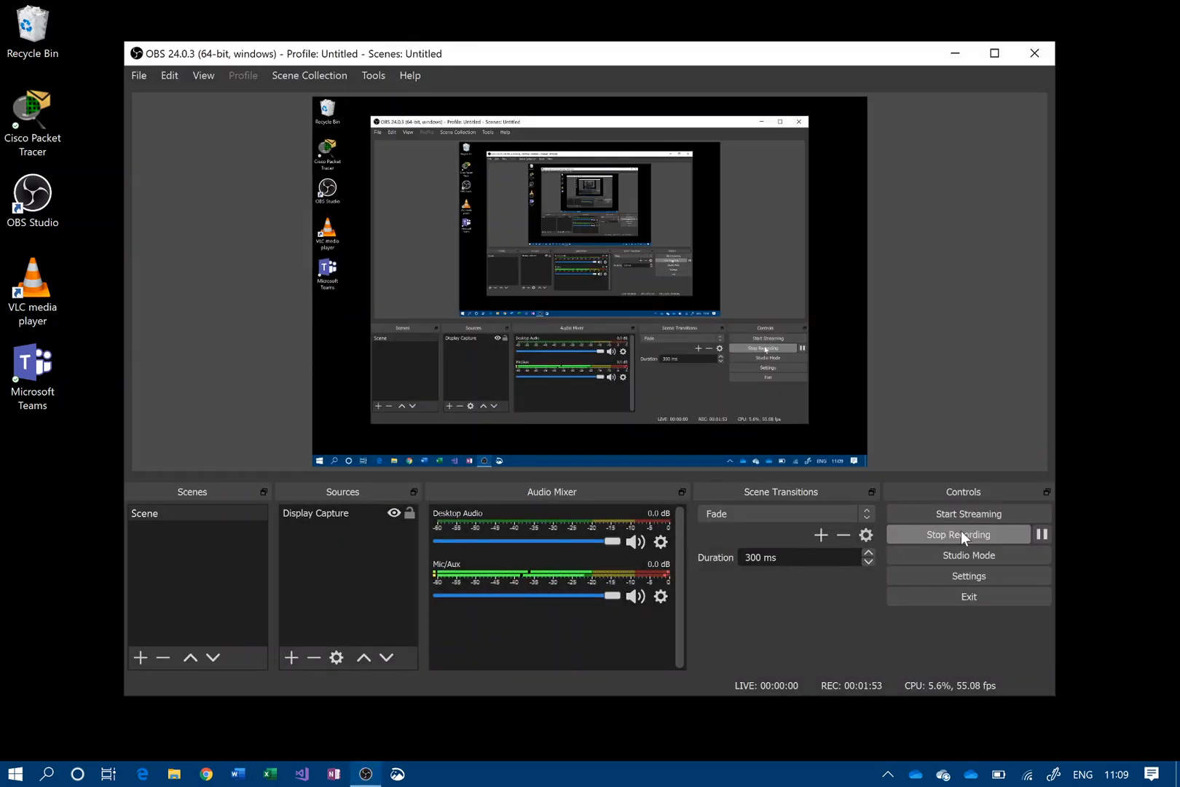